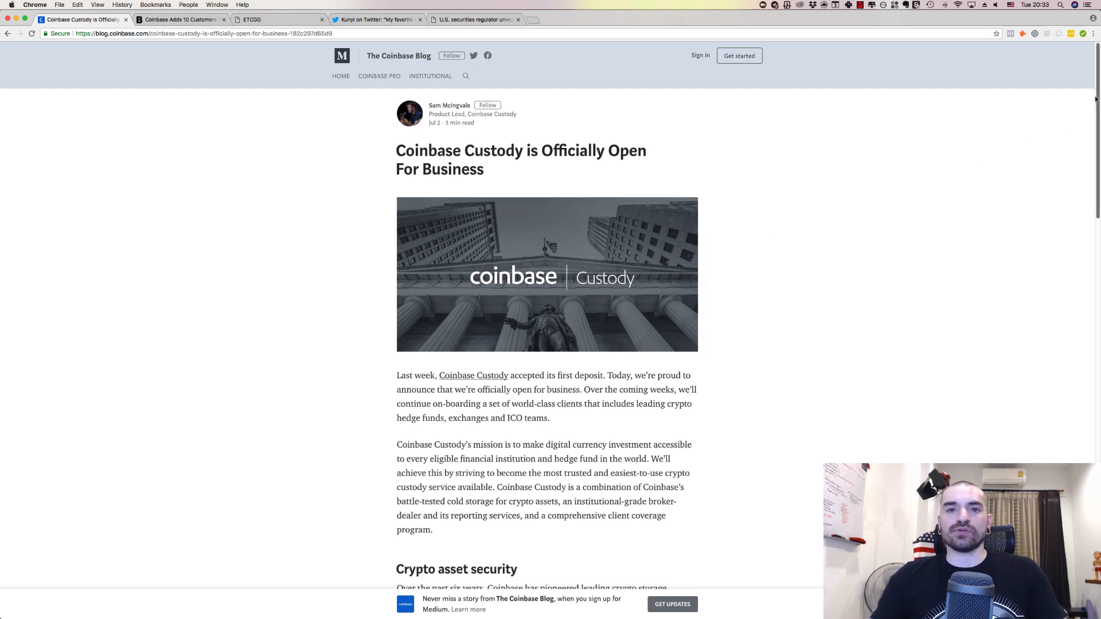
Step: Read the Coinbase Custody post from its opening down to the Crypto asset security section
scroll(down, 3)
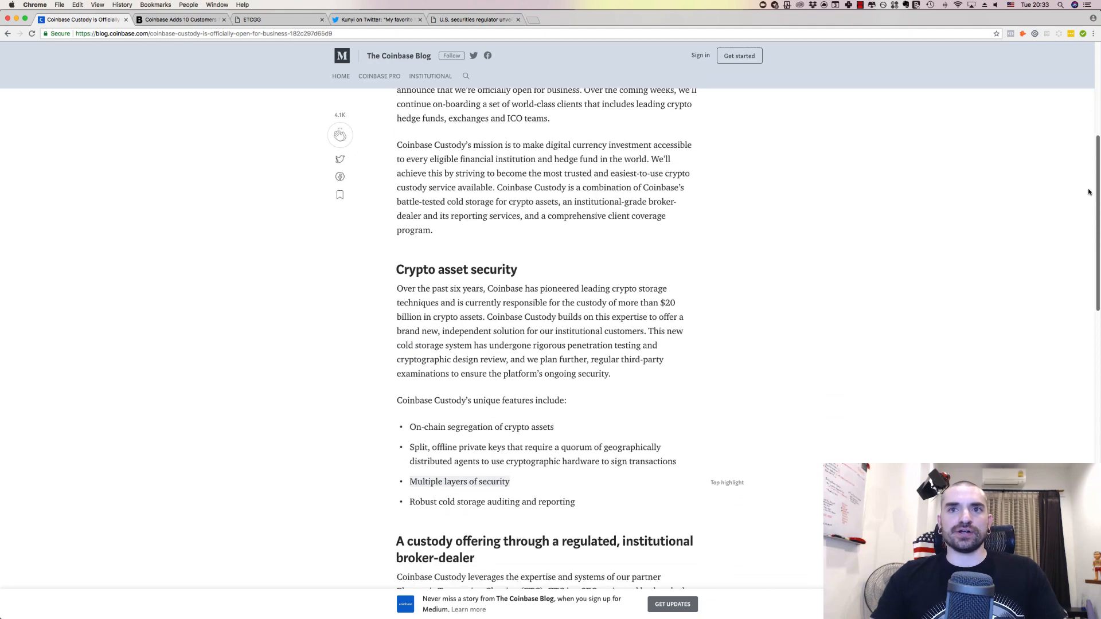
scroll(down, 3)
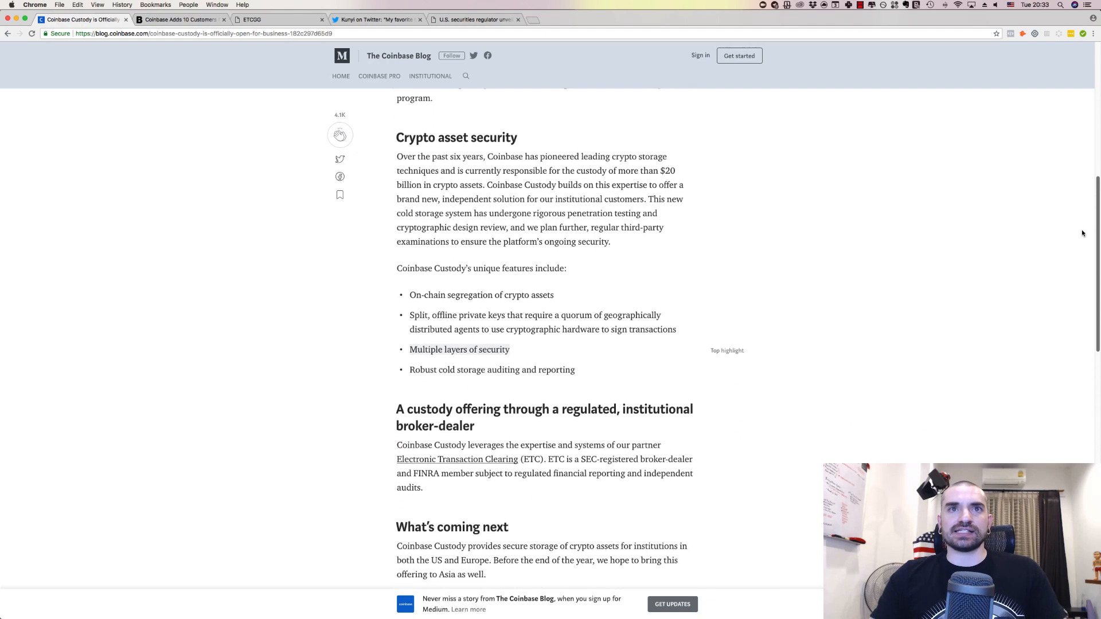
scroll(down, 3)
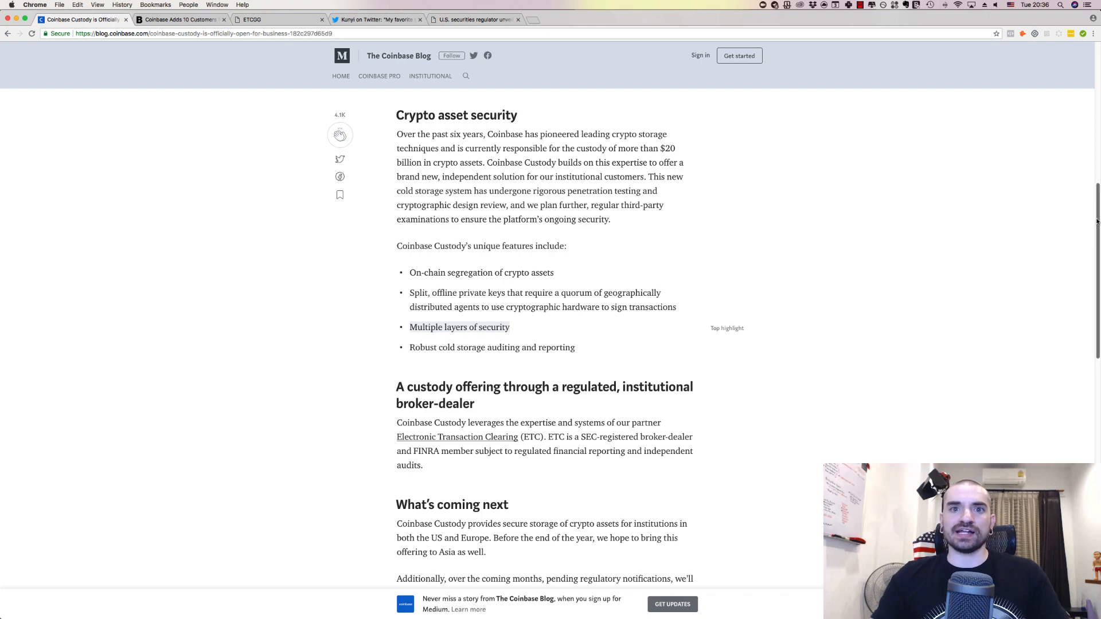
Step: Continue reading to the What's coming next section and its three planned features
scroll(down, 3)
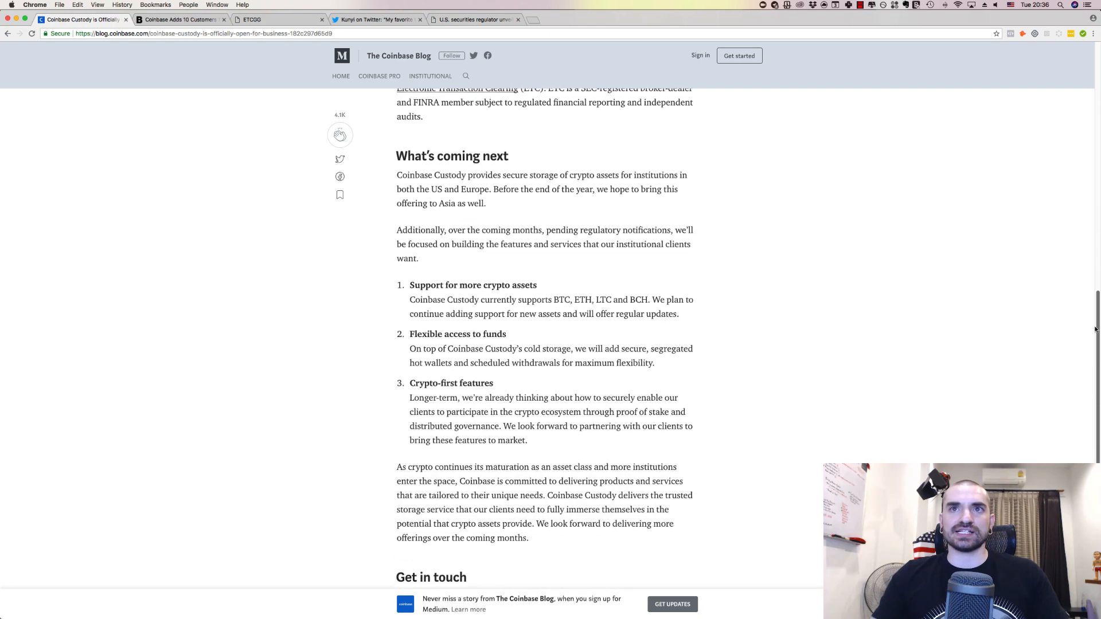
scroll(down, 3)
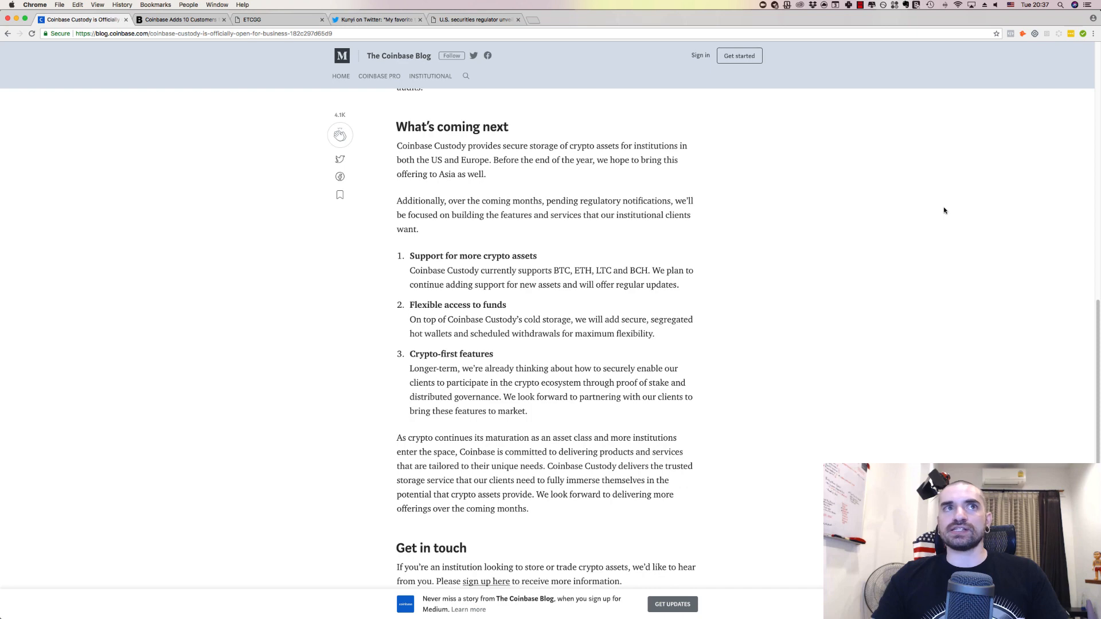
Step: Skim the Bloomberg 'Coinbase Adds 10 Customers' custody article and return to its headline
click(180, 20)
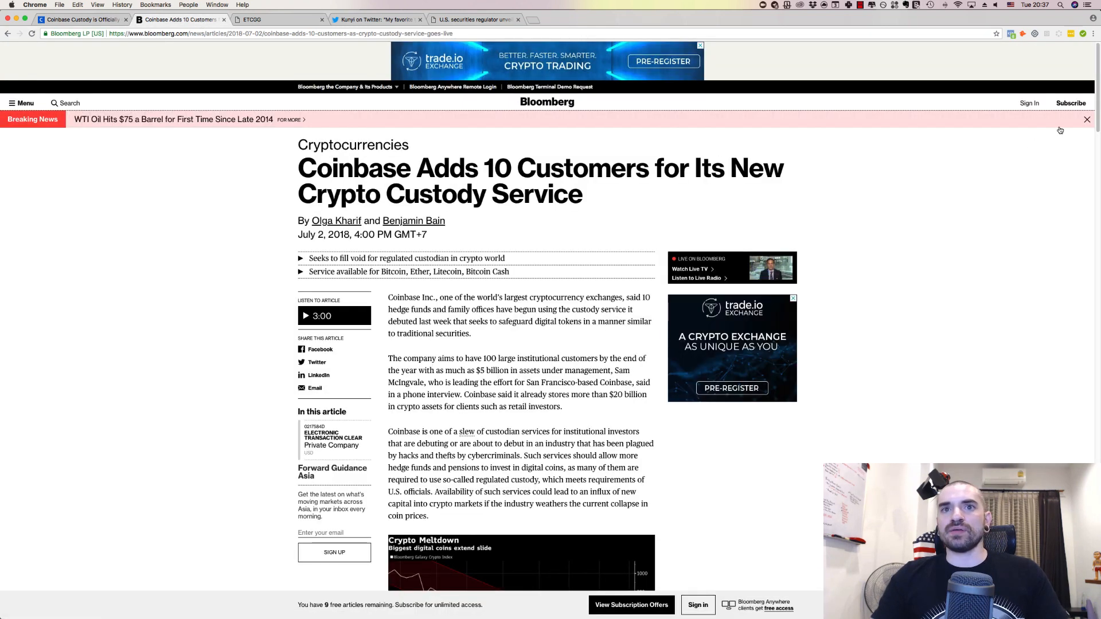
scroll(down, 3)
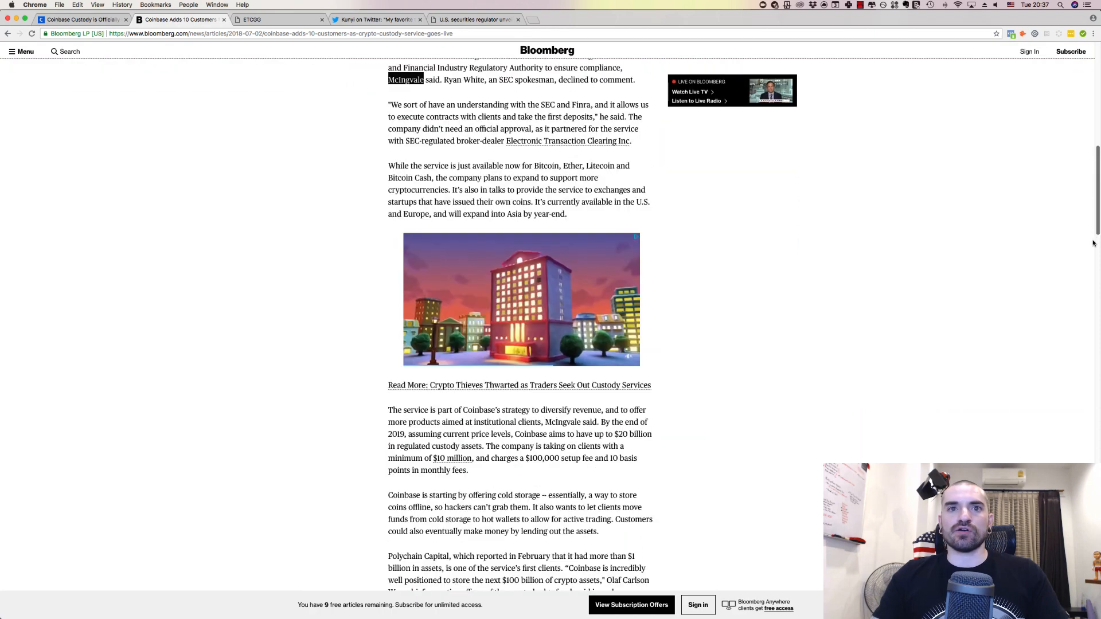
scroll(down, 3)
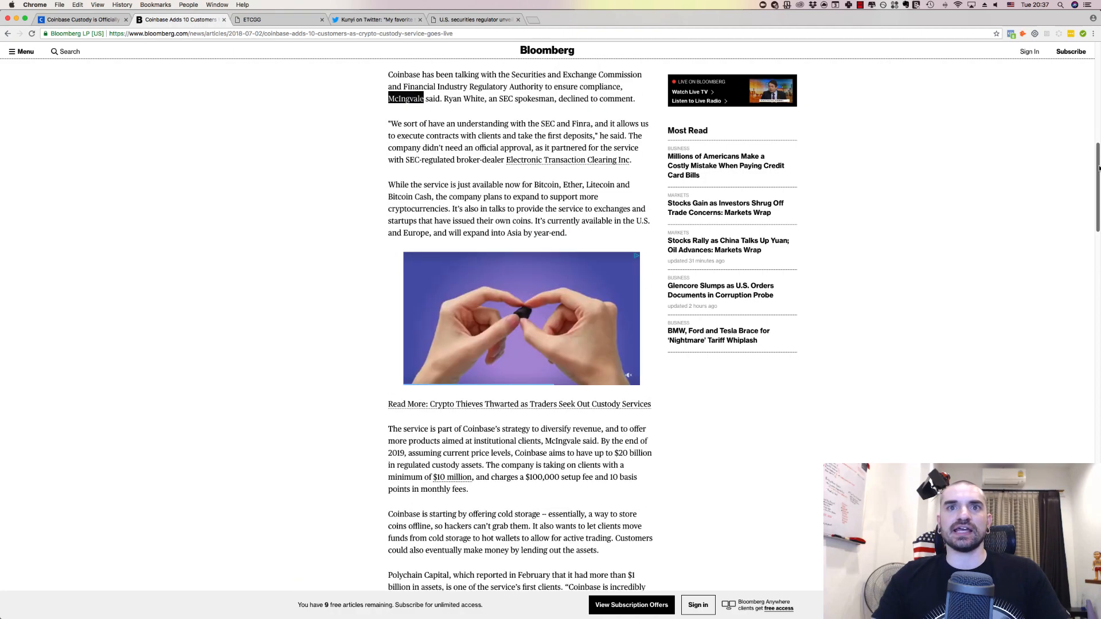
scroll(up, 3)
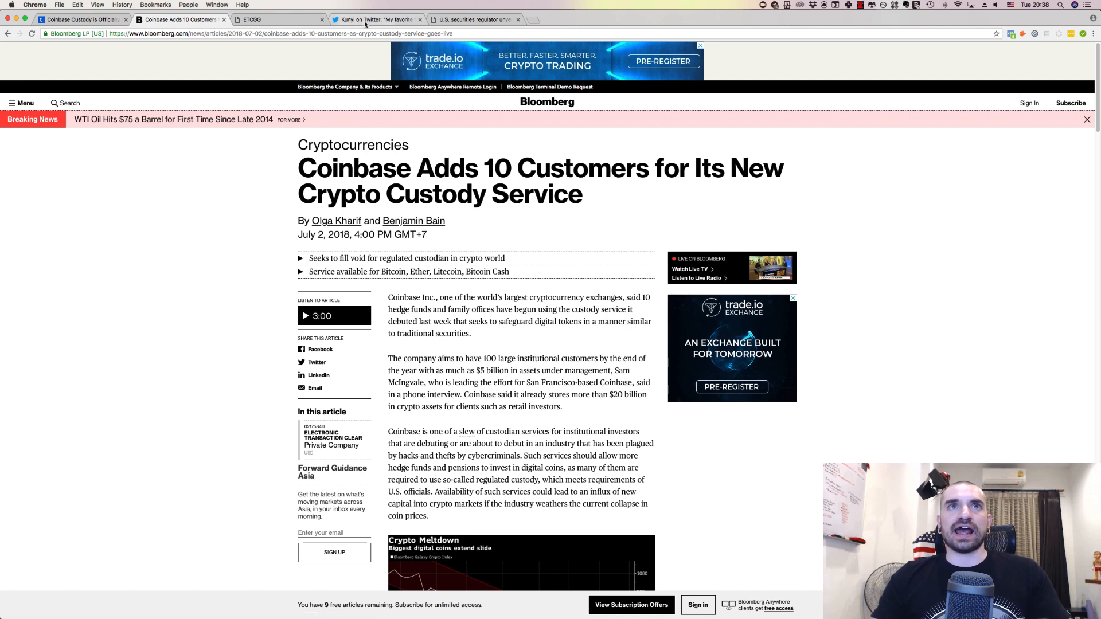
mouse_move(376, 19)
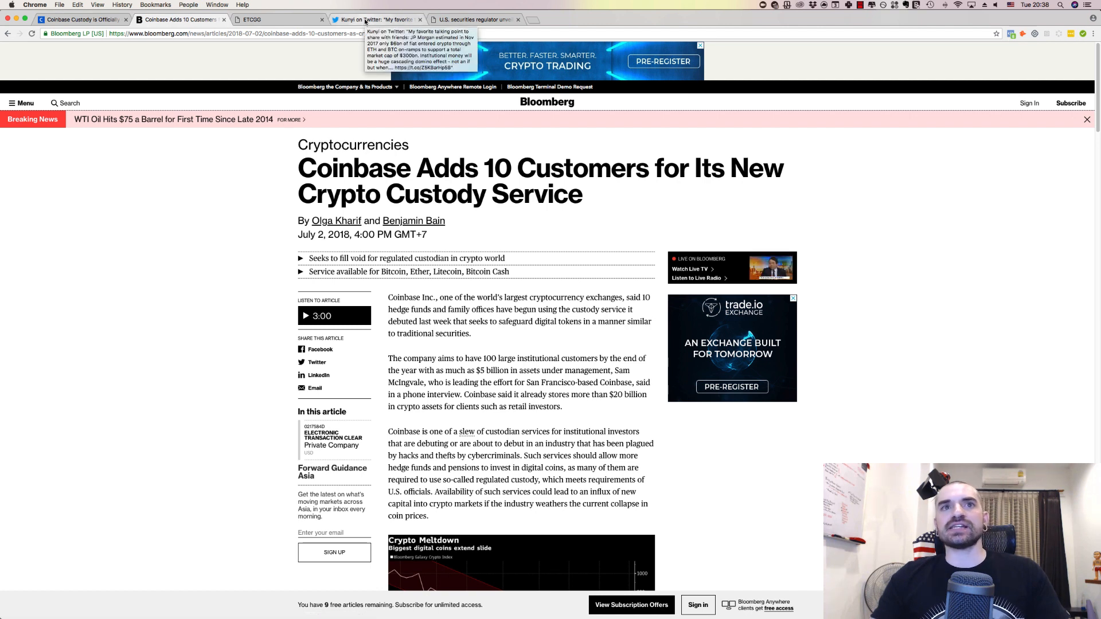
mouse_move(476, 19)
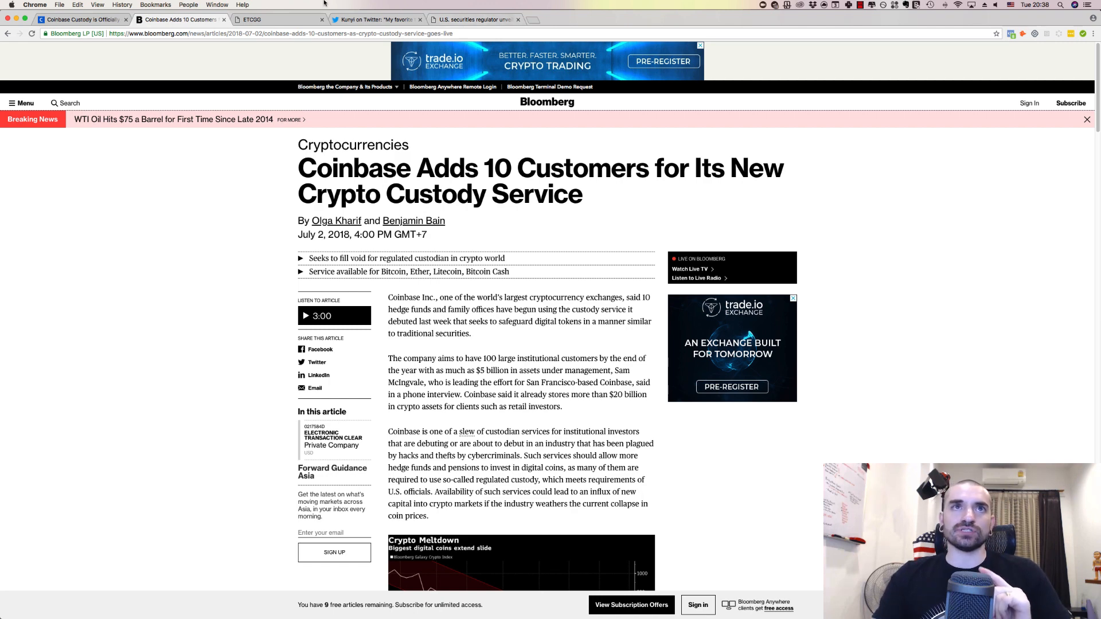
Step: Switch to Kunyi's tweet on Twitter about institutional money entering crypto
click(376, 19)
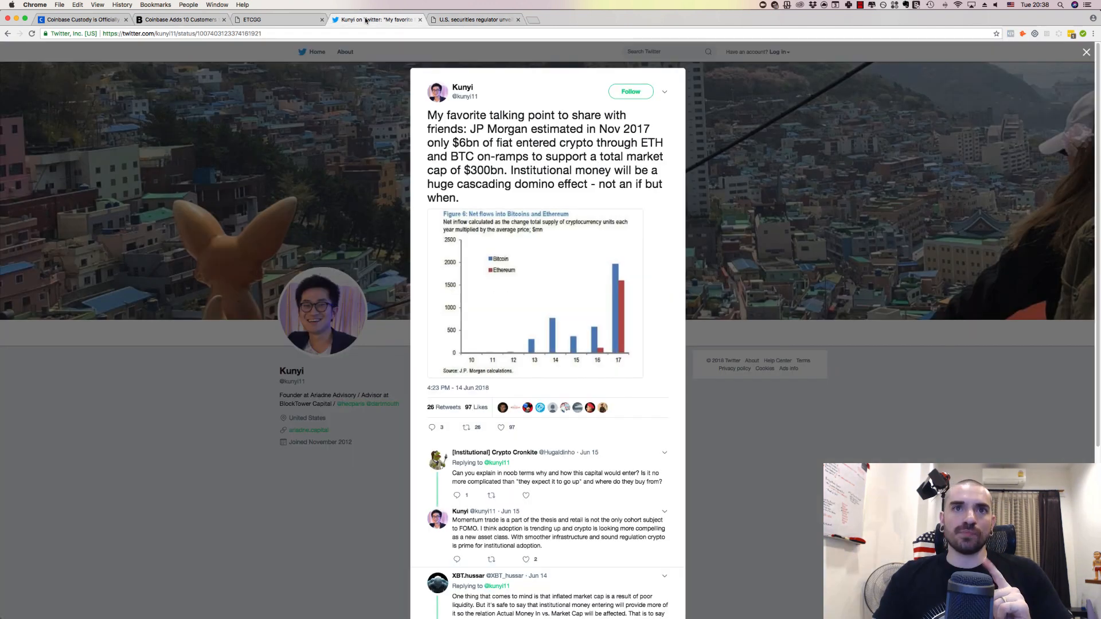